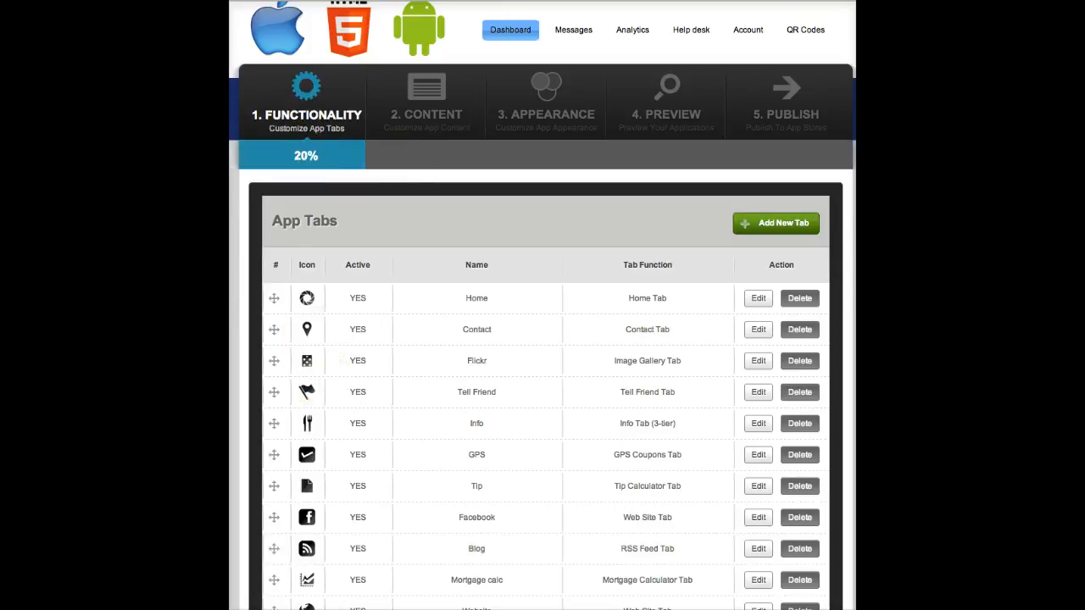
Create and save a tab titled 'News' with the News Tab function and an icon.
{"action": "left_click", "coordinate": [775, 223]}
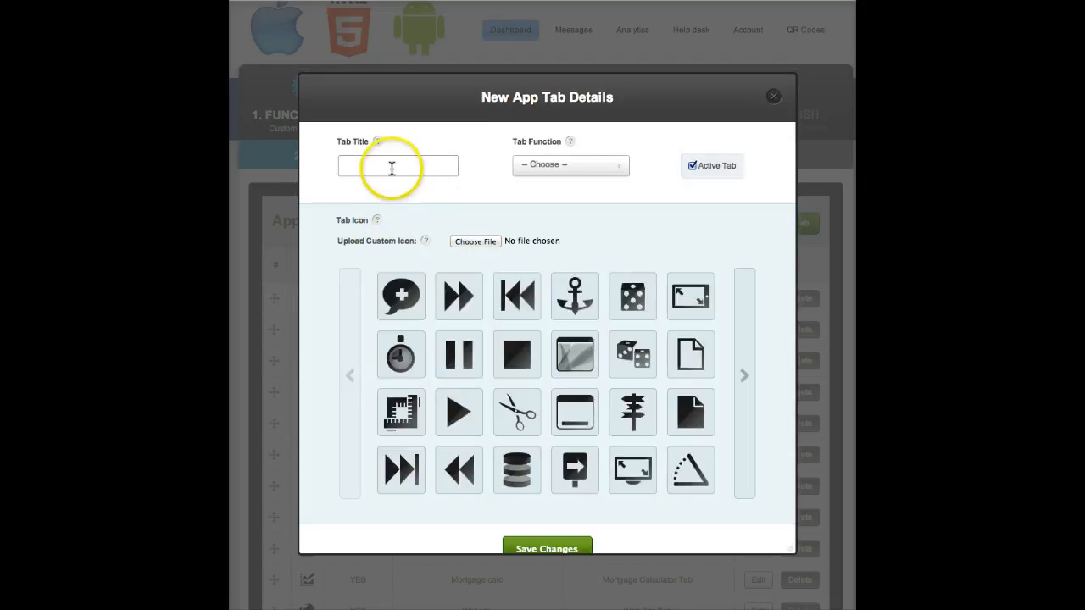
{"action": "type", "text": "News"}
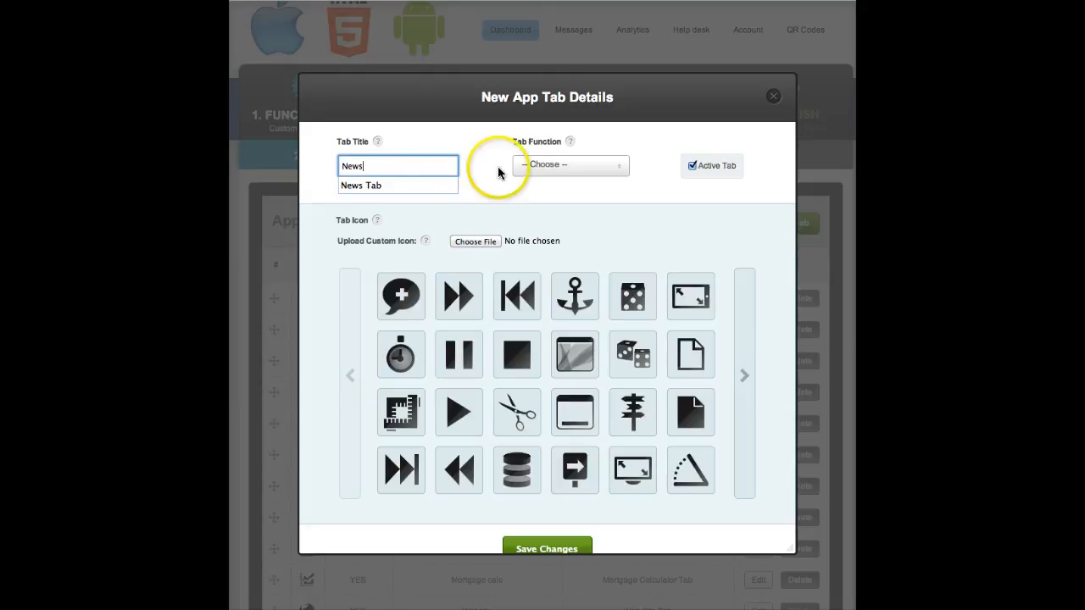
{"action": "left_click", "coordinate": [570, 165]}
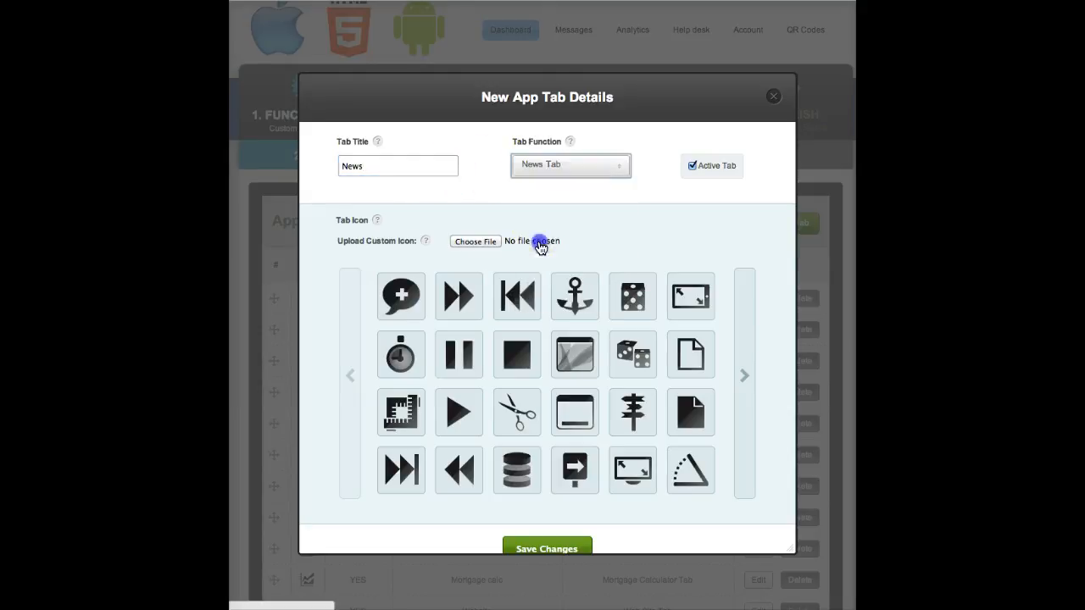
{"action": "left_click", "coordinate": [516, 296]}
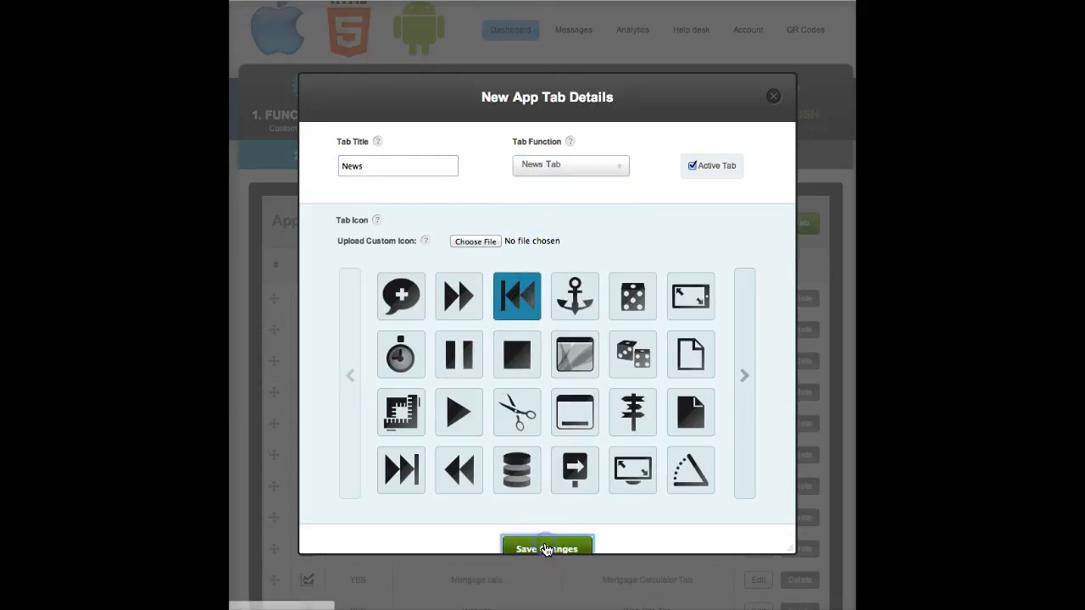
{"action": "left_click", "coordinate": [546, 549]}
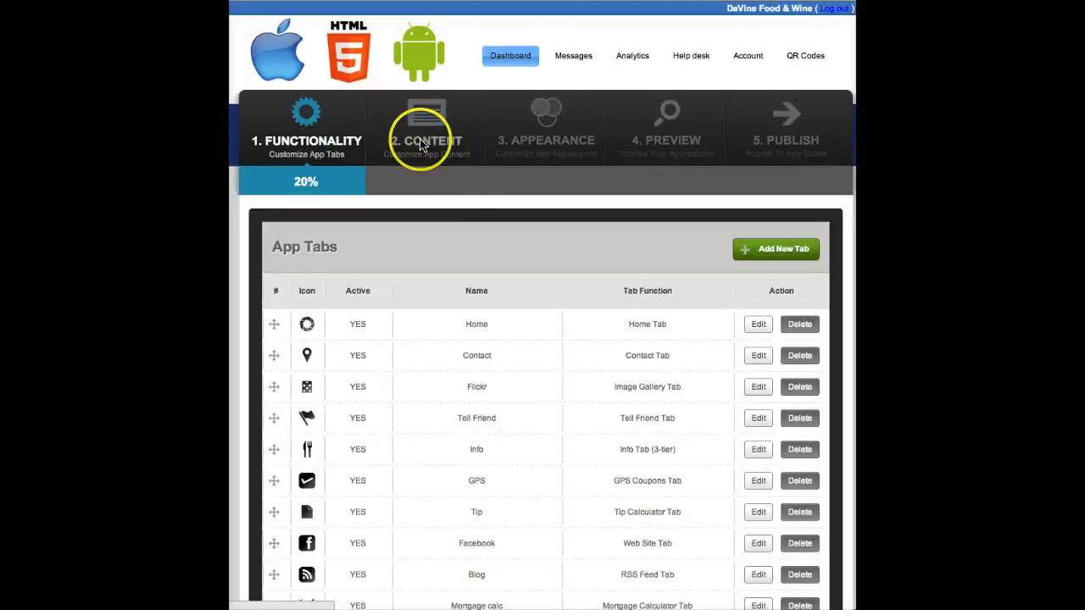
Open the News tab's content settings and focus the Google News Keywords field.
{"action": "left_click", "coordinate": [427, 127]}
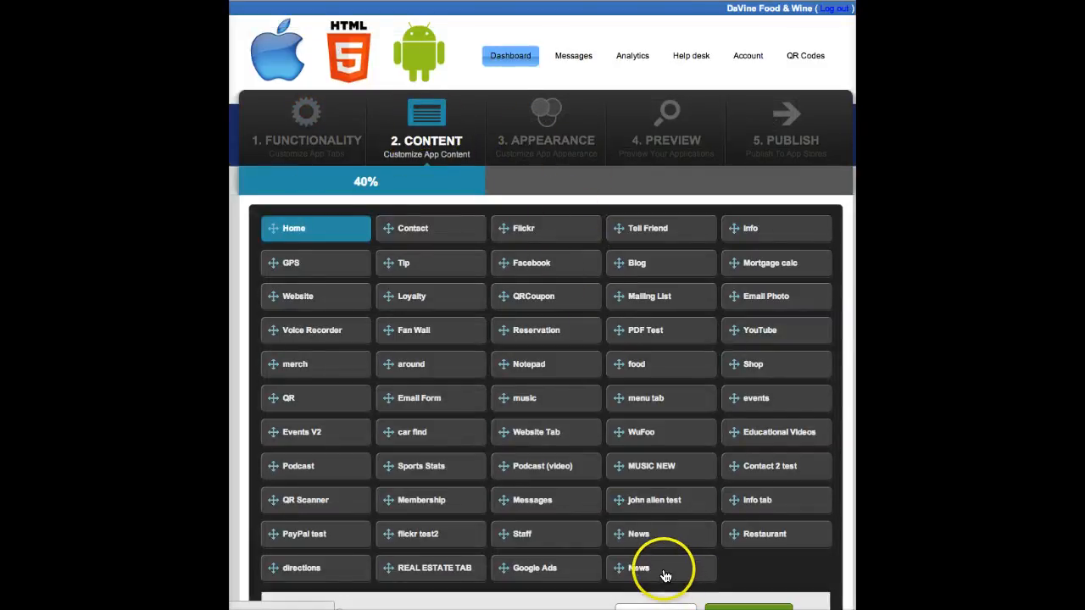
{"action": "left_click", "coordinate": [661, 568]}
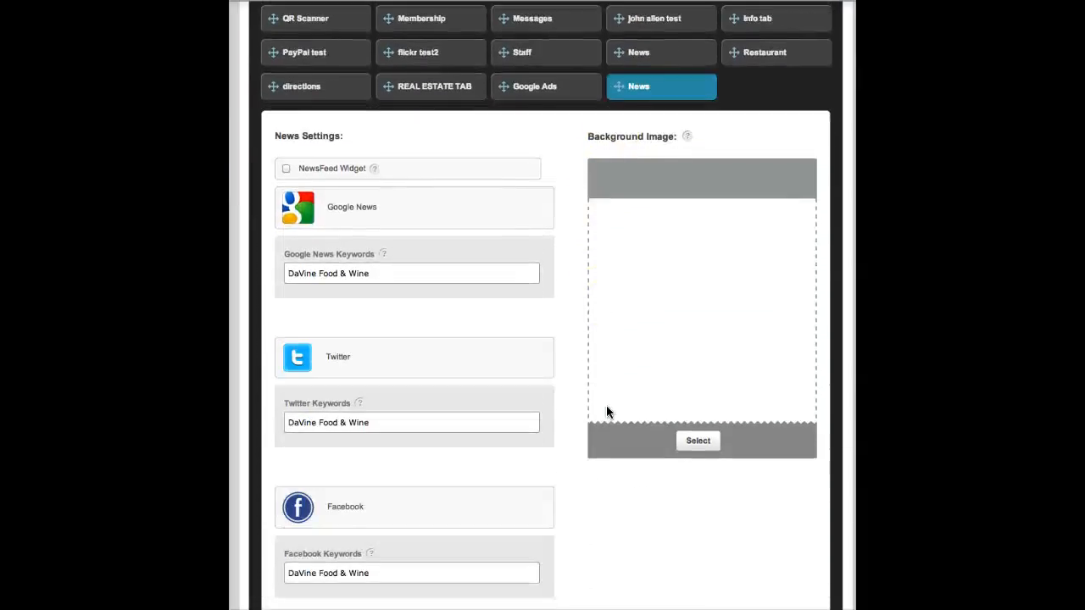
{"action": "scroll", "scroll_direction": "down", "scroll_amount": 3}
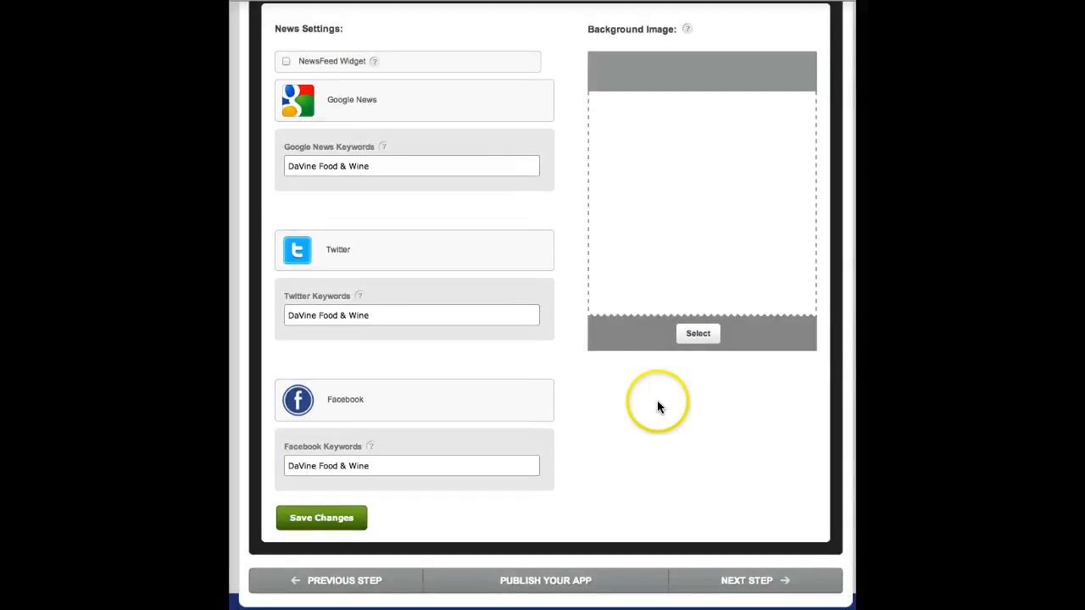
{"action": "mouse_move", "coordinate": [337, 333]}
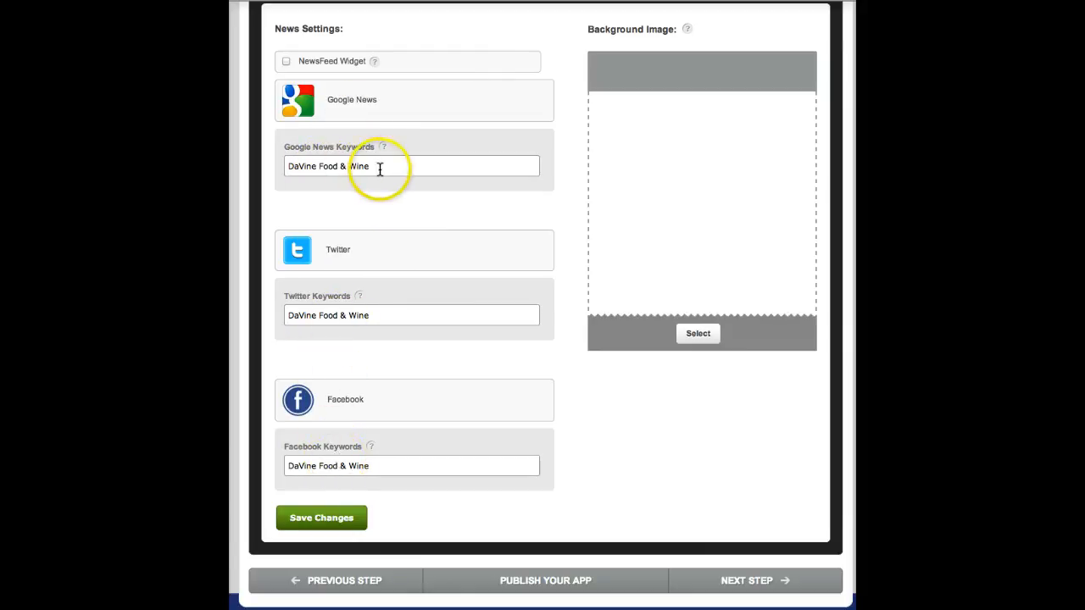
{"action": "left_click", "coordinate": [411, 166]}
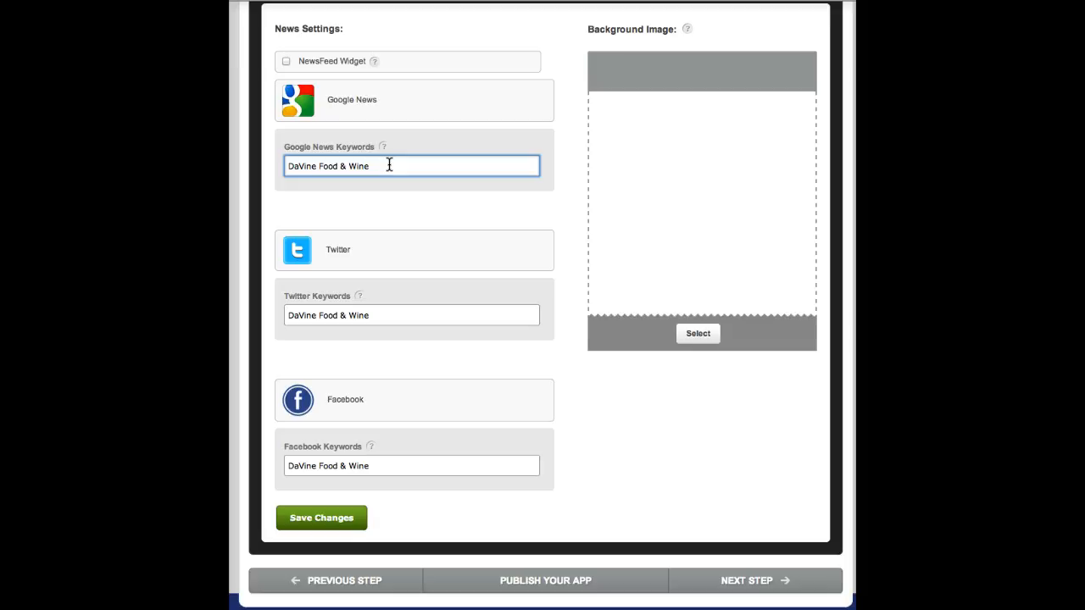
{"action": "mouse_move", "coordinate": [239, 180]}
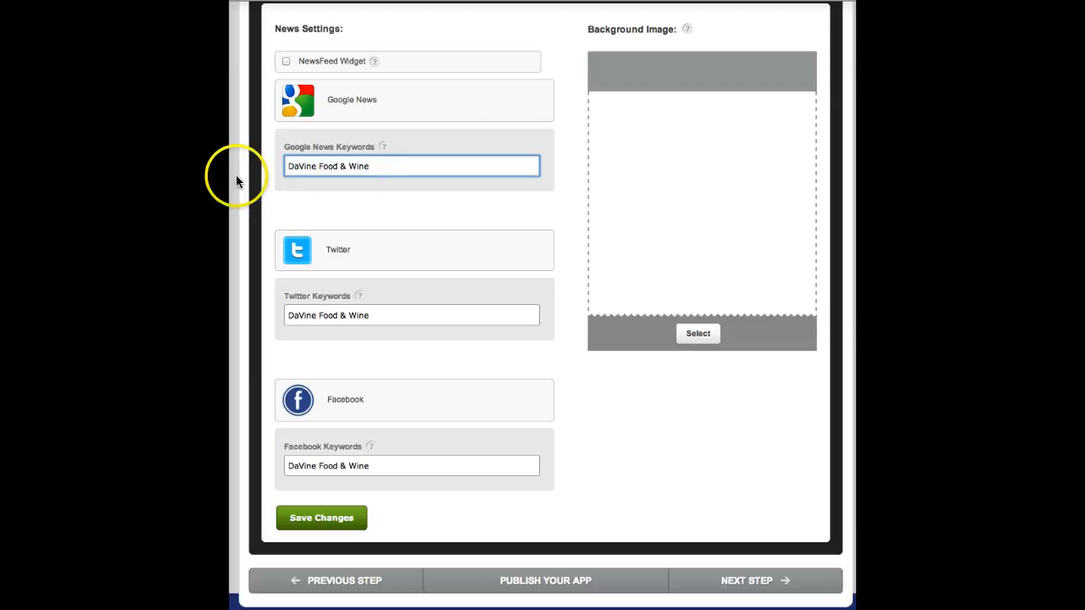
{"action": "mouse_move", "coordinate": [407, 184]}
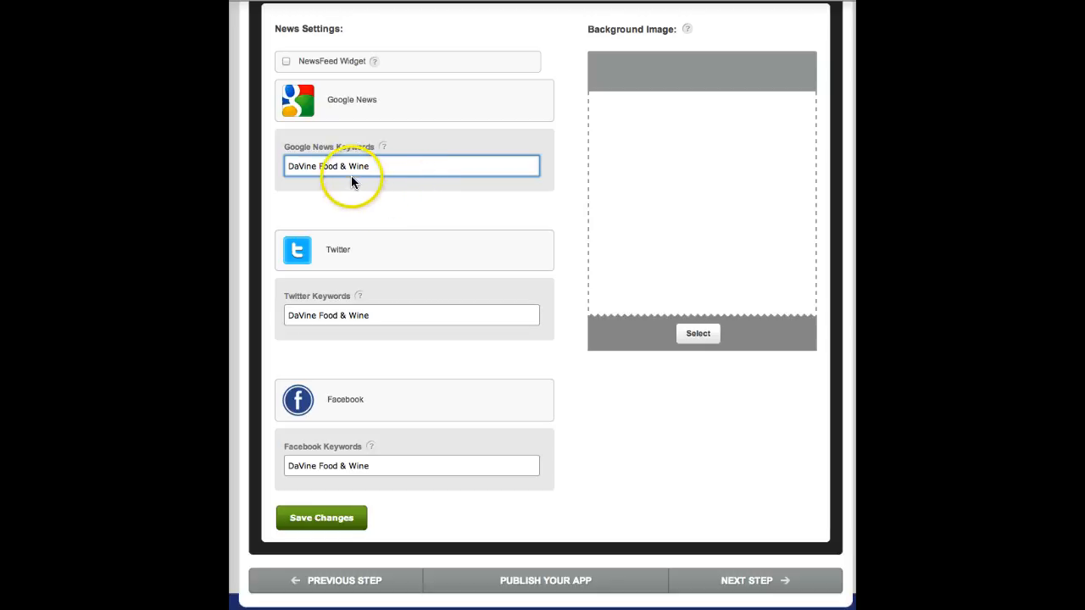
{"action": "mouse_move", "coordinate": [402, 176]}
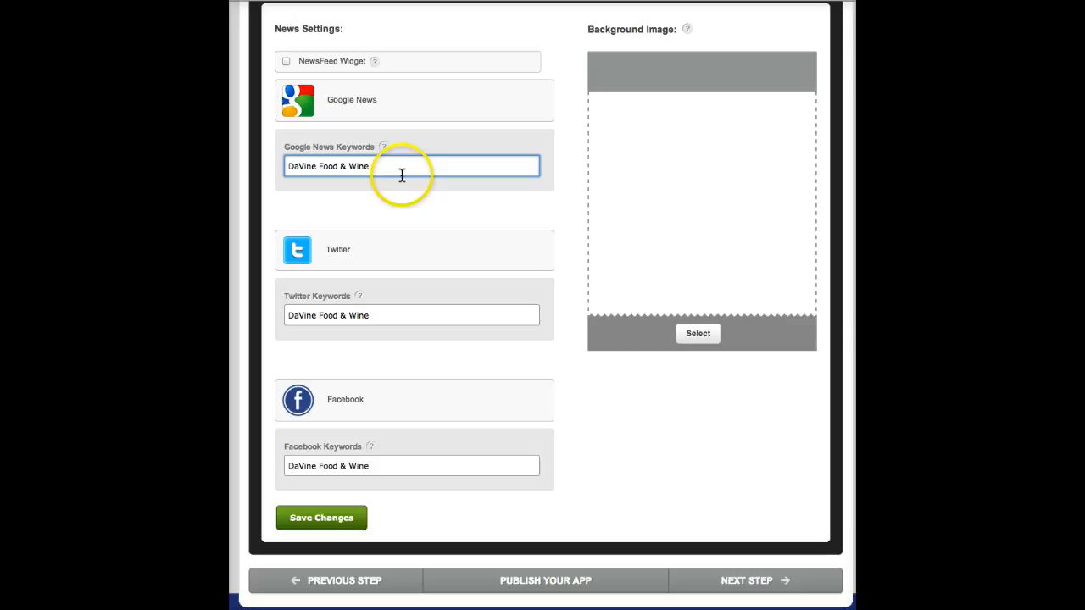
{"action": "mouse_move", "coordinate": [332, 445]}
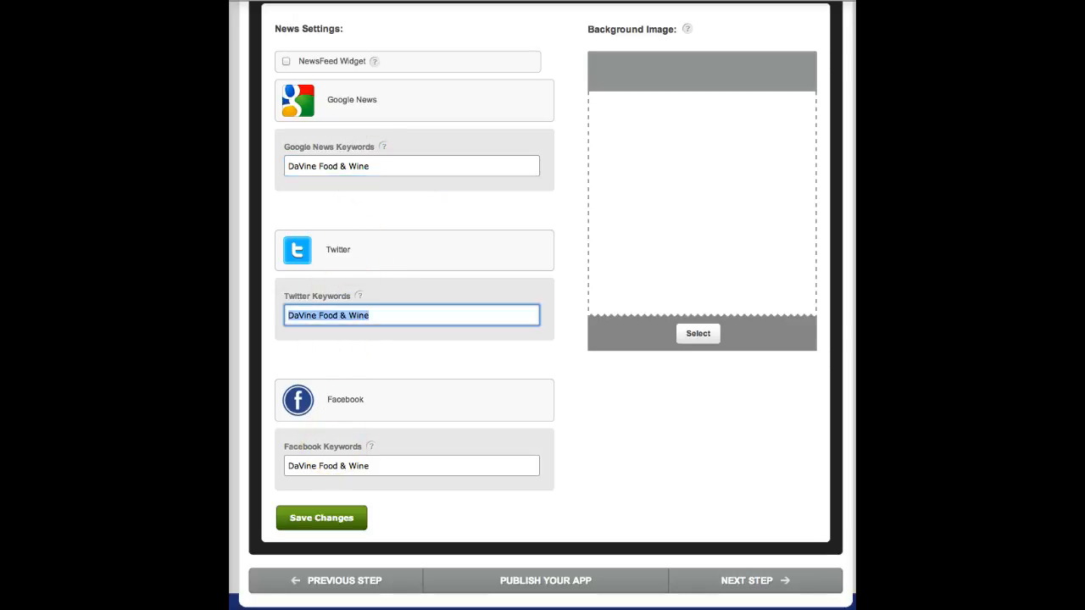
Enter '#davine' as the News tab's Twitter keywords.
{"action": "type", "text": "#davi"}
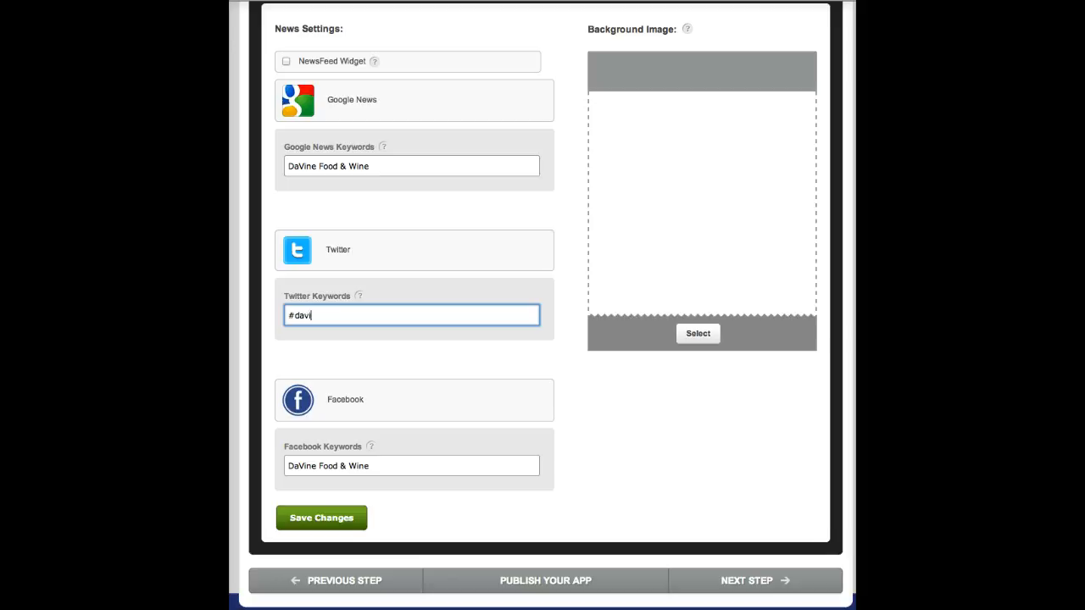
{"action": "type", "text": "ne"}
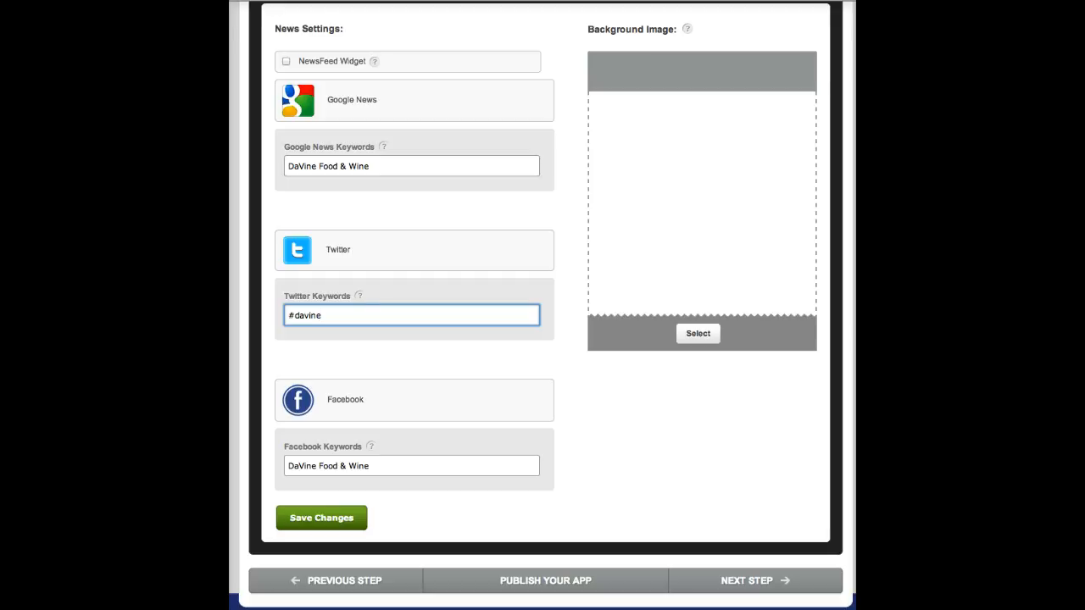
{"action": "left_click", "coordinate": [411, 315]}
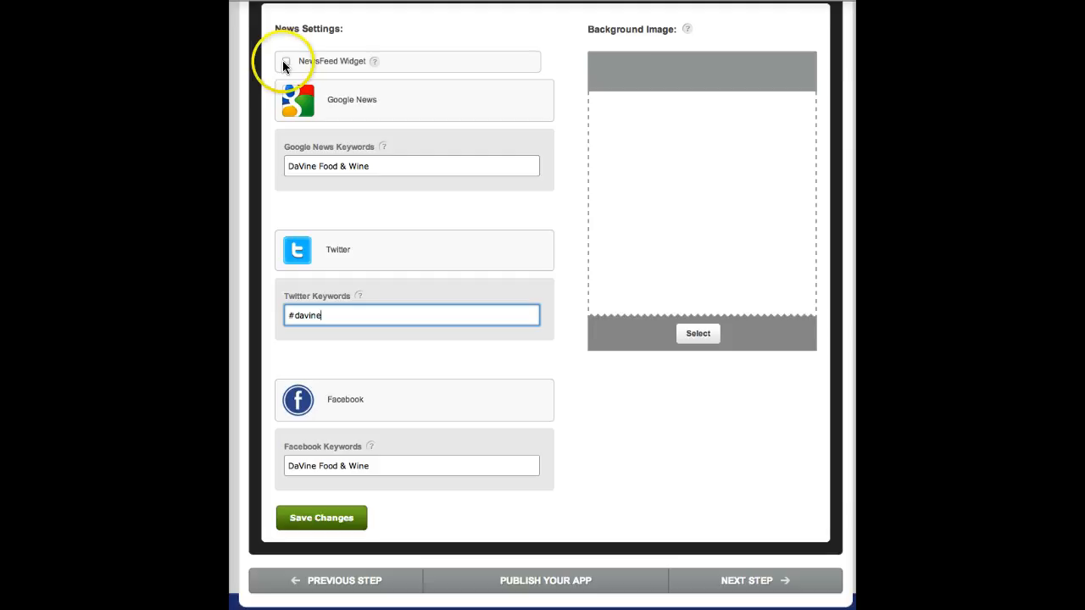
Tick the NewsFeed Widget checkbox and scroll through the News Settings to review them.
{"action": "left_click", "coordinate": [286, 61]}
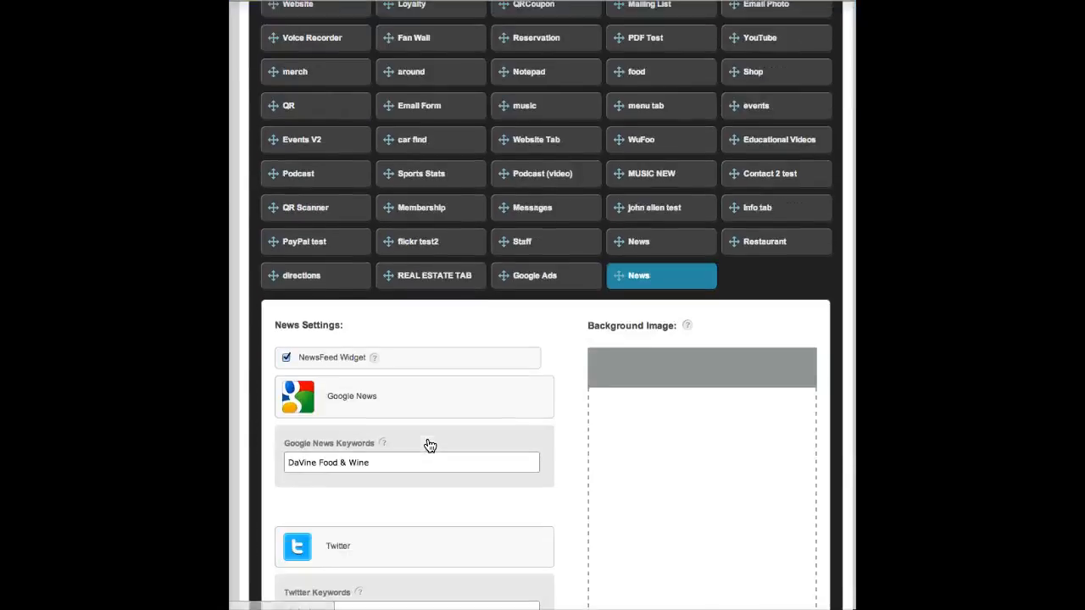
{"action": "scroll", "scroll_direction": "down", "scroll_amount": 3}
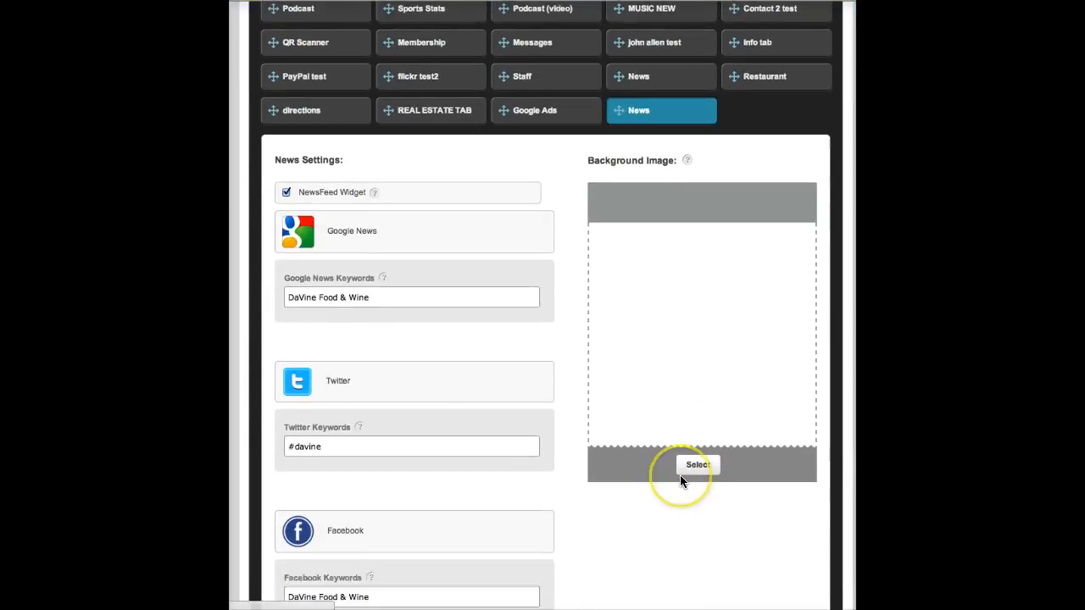
{"action": "scroll", "scroll_direction": "down", "scroll_amount": 3}
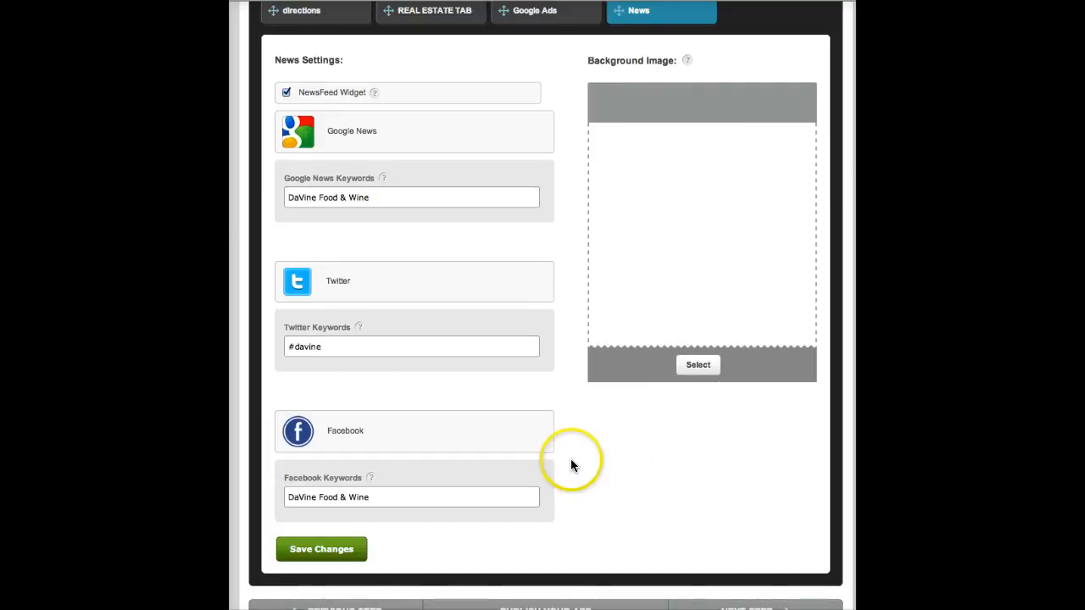
{"action": "mouse_move", "coordinate": [538, 458]}
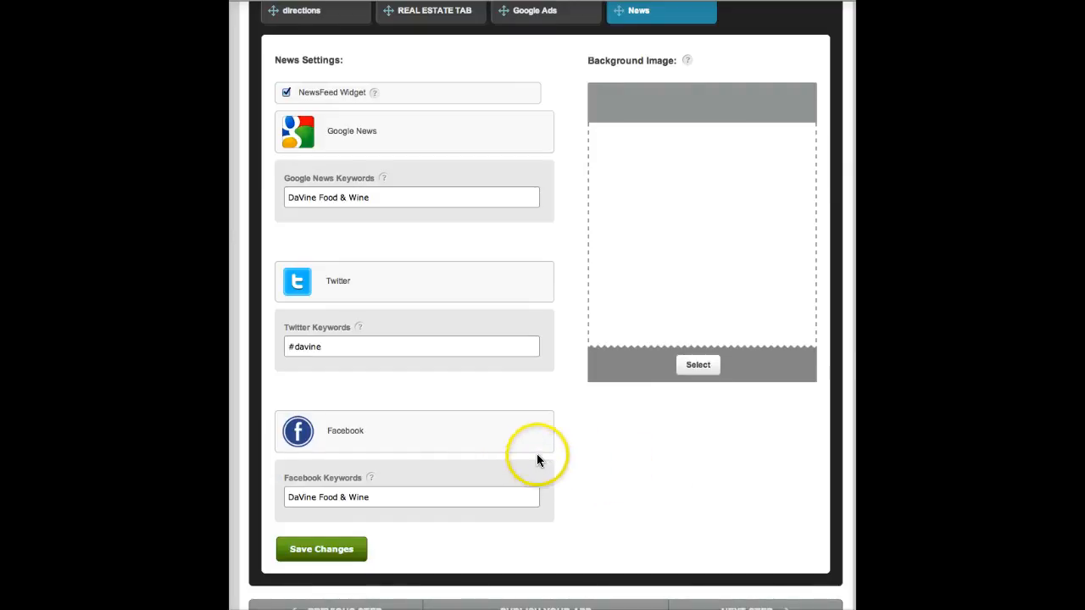